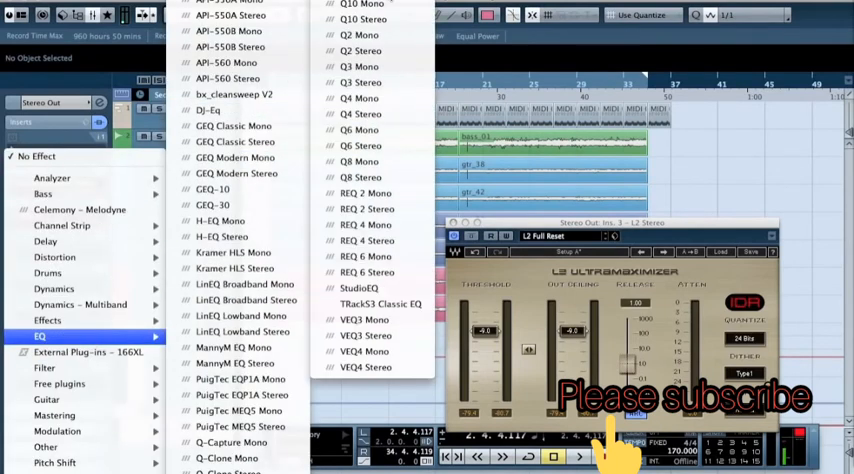
Insert a second Q1 Stereo EQ in the Stereo Out slot just before the L2 limiter
{"action": "left_click", "coordinate": [355, 16]}
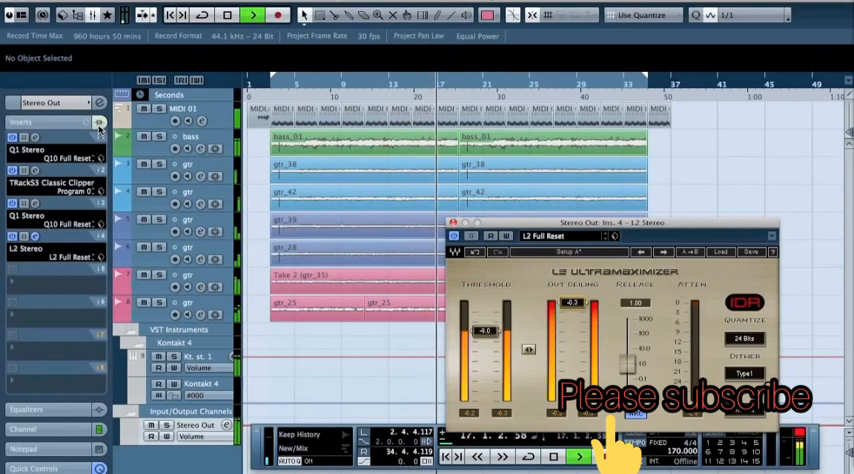
{"action": "mouse_move", "coordinate": [100, 120]}
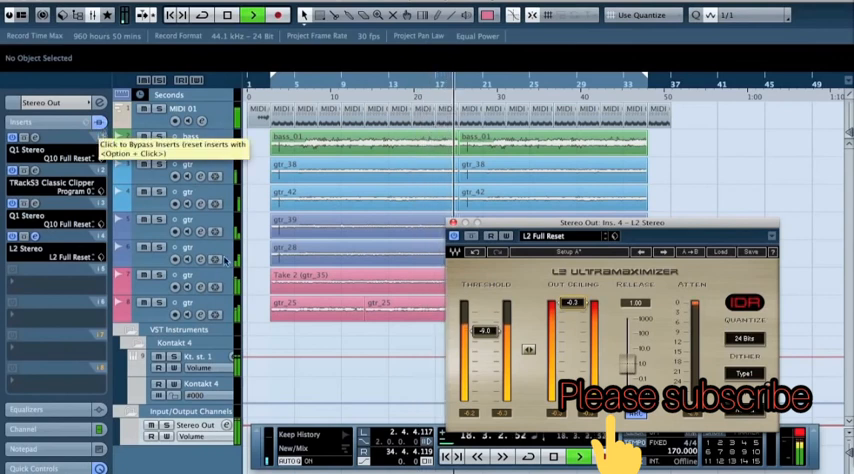